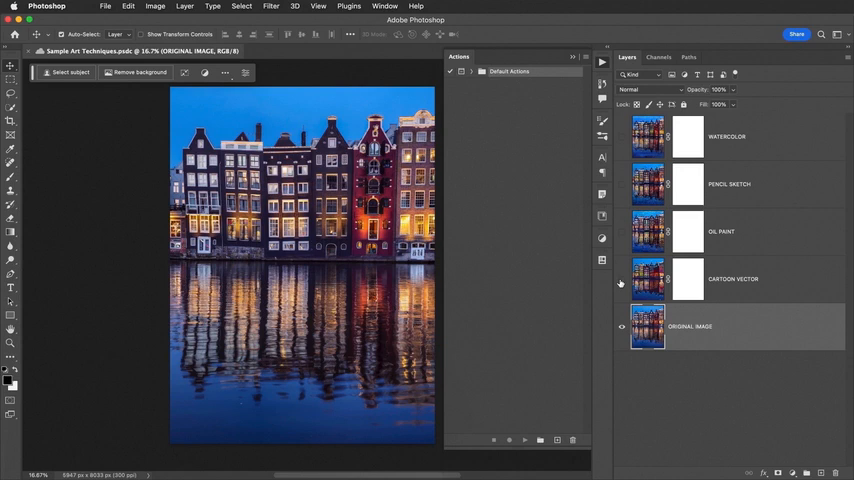
# Step: Compare the watercolor layers against the original, then start loading an actions file
pyautogui.click(620, 278)
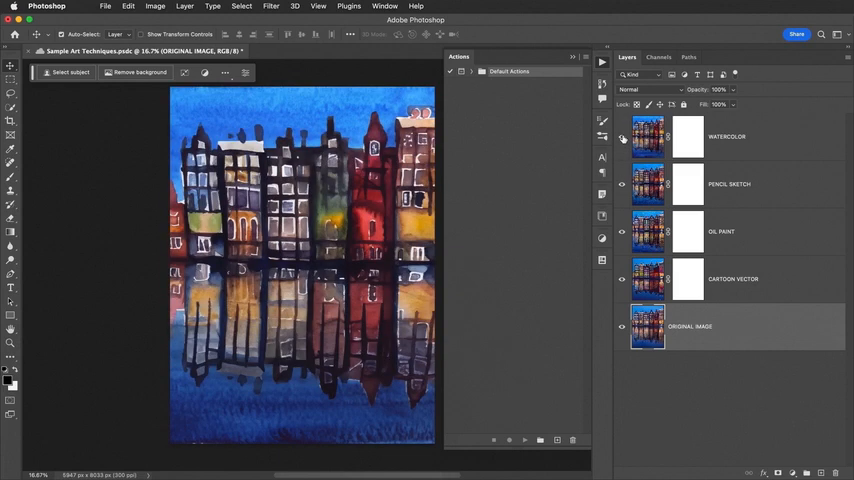
pyautogui.click(621, 137)
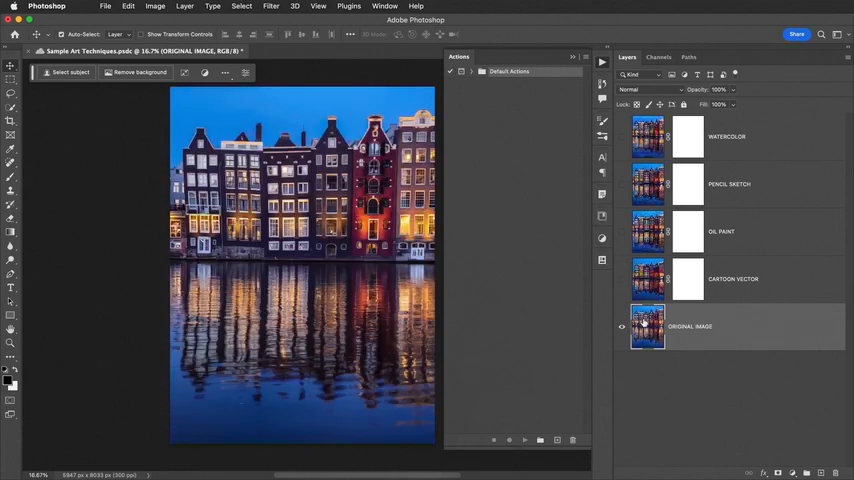
pyautogui.moveTo(647, 328)
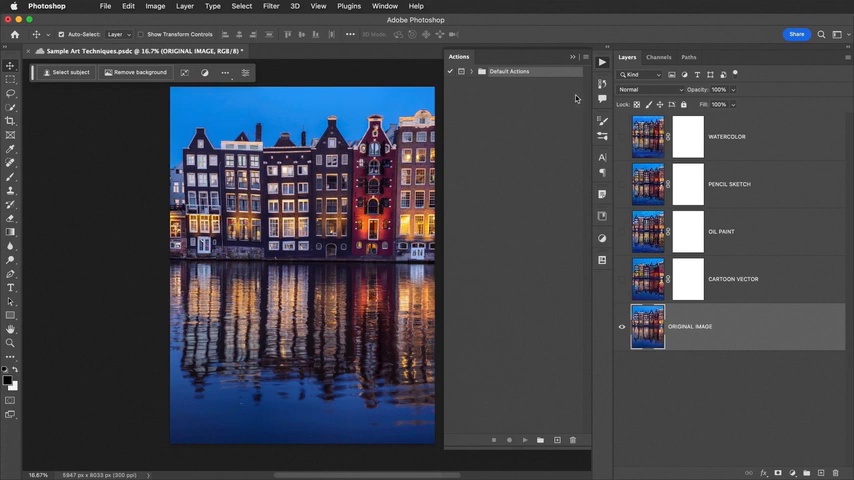
pyautogui.click(576, 59)
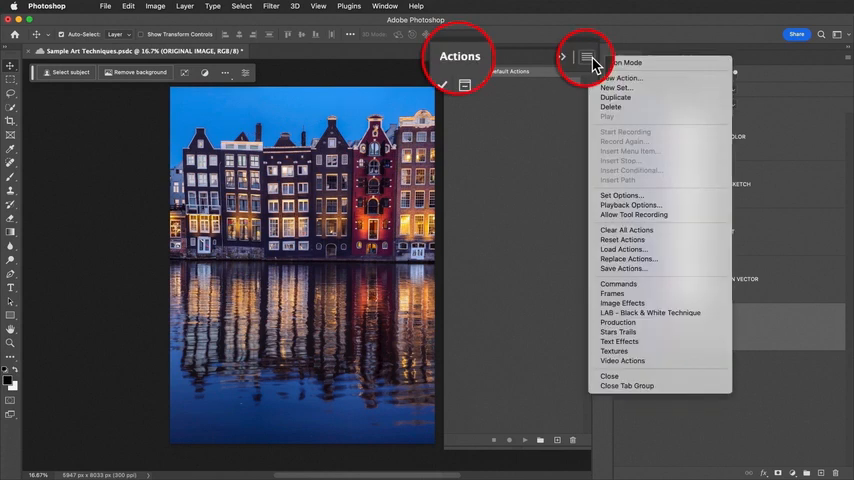
pyautogui.moveTo(628, 249)
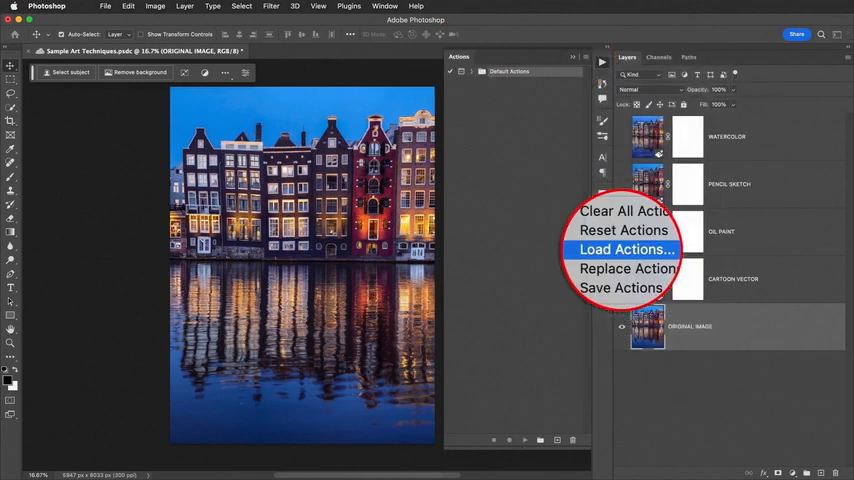
pyautogui.click(626, 250)
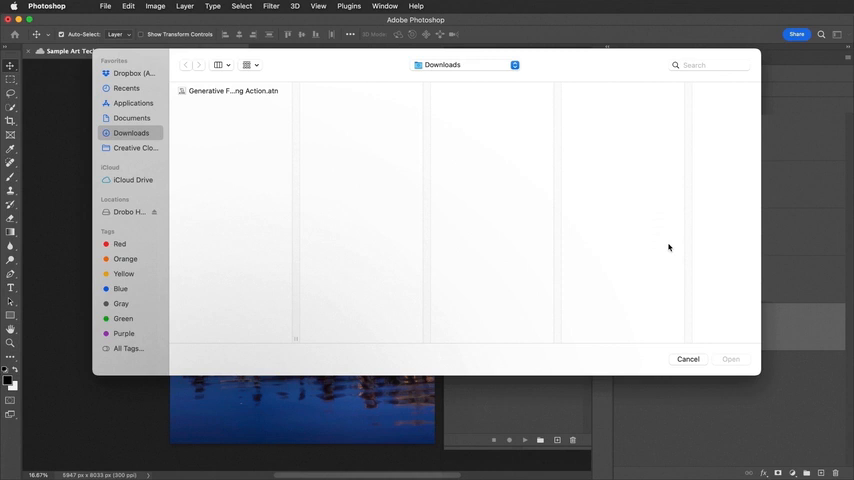
pyautogui.moveTo(444, 84)
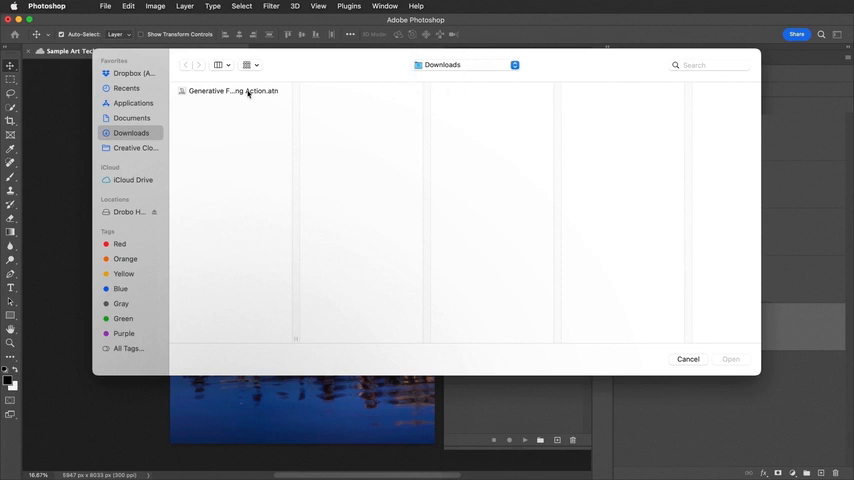
# Step: Load 'Generative Fill Painting Action.atn' from Downloads into the Actions panel
pyautogui.click(234, 91)
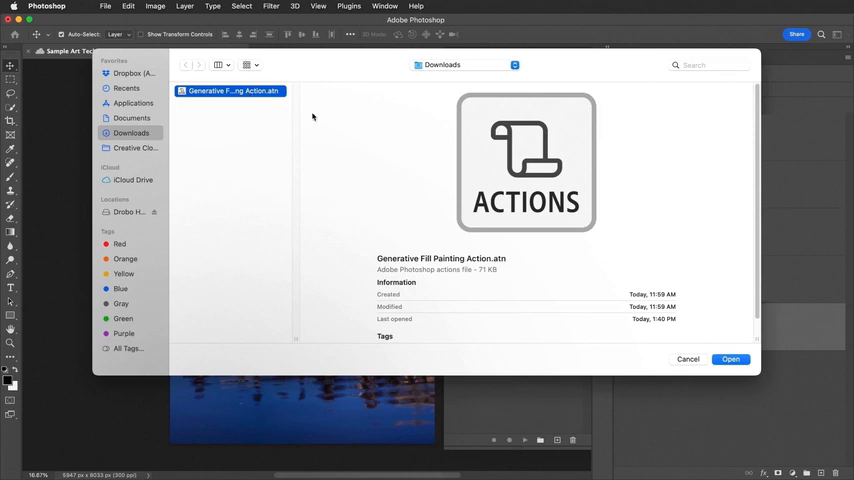
pyautogui.click(729, 359)
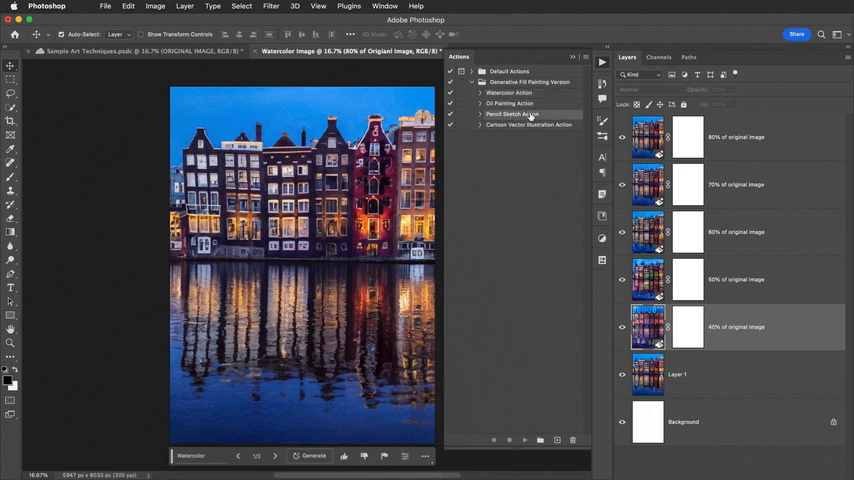
# Step: Expand the Generative Fill Painting set to list its watercolor, oil painting, pencil sketch and cartoon actions
pyautogui.click(533, 124)
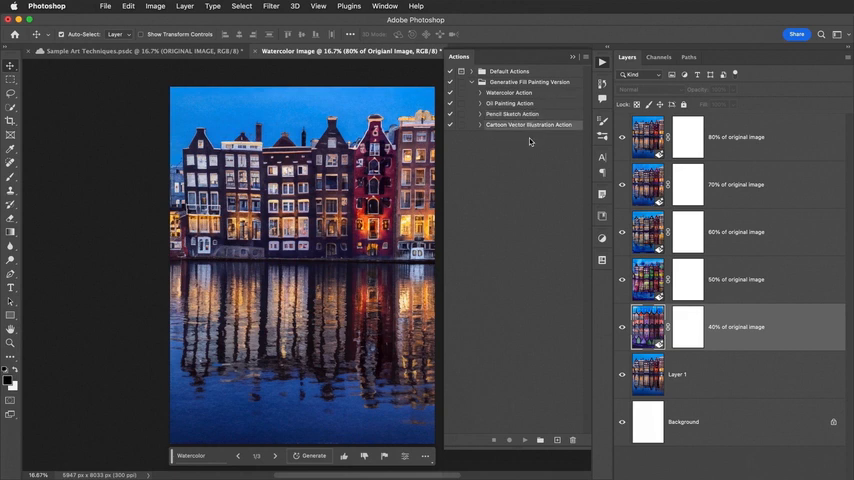